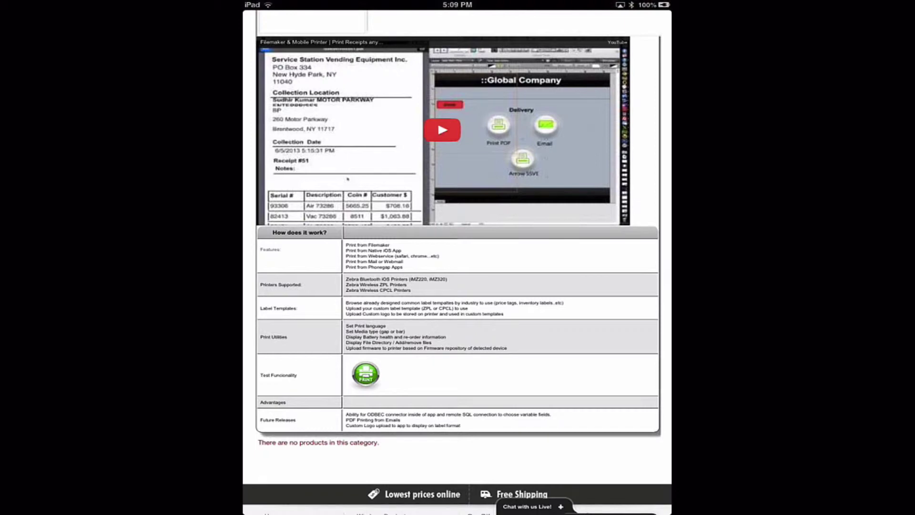
pyautogui.scroll(-3)
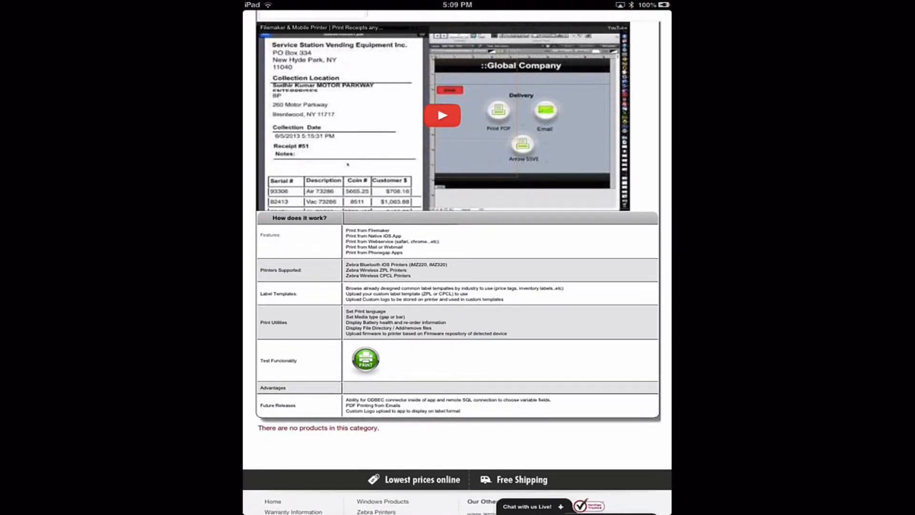